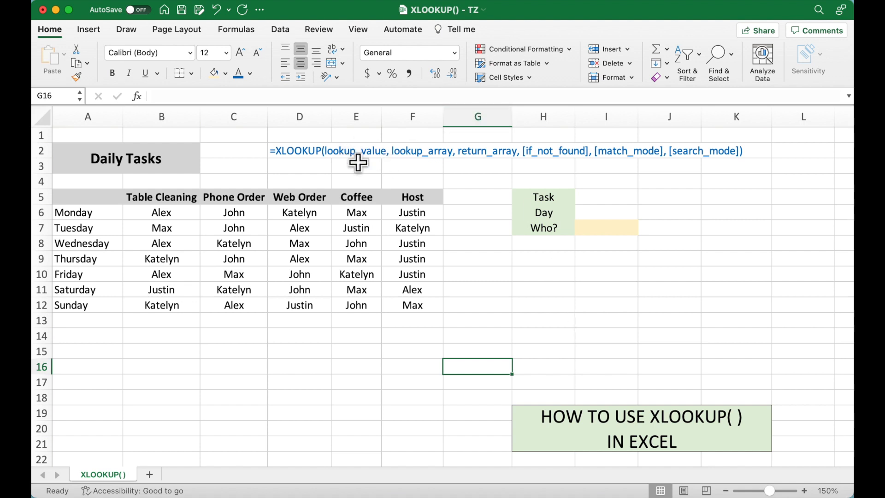
mouse_move(358, 164)
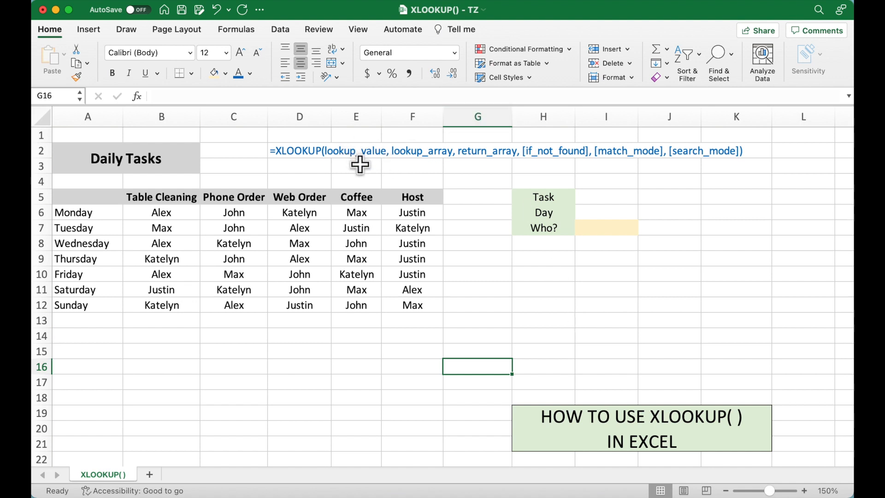
mouse_move(672, 174)
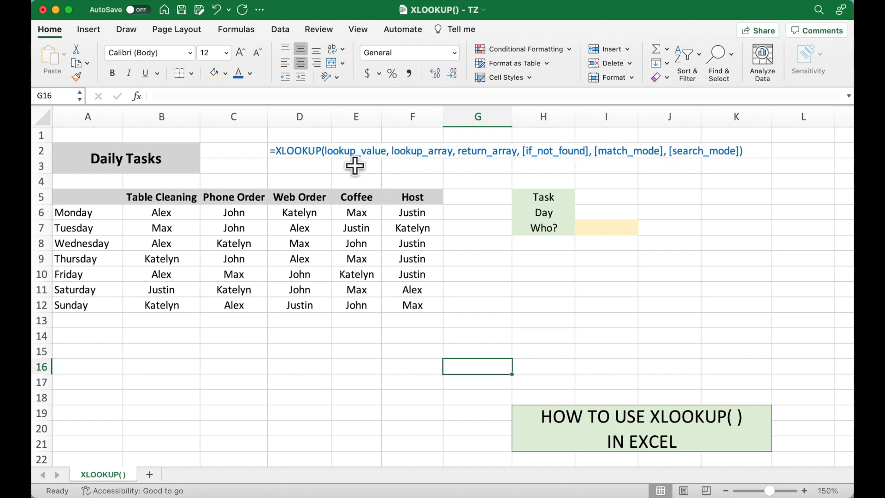
mouse_move(412, 163)
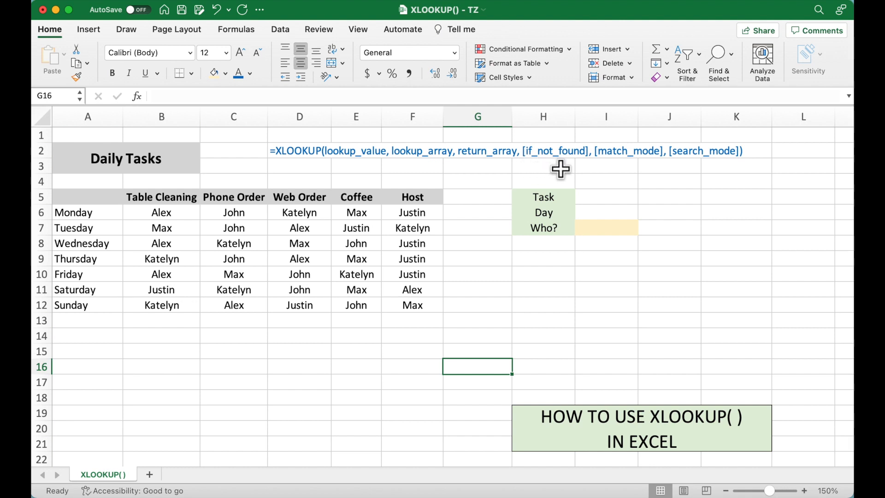
mouse_move(622, 169)
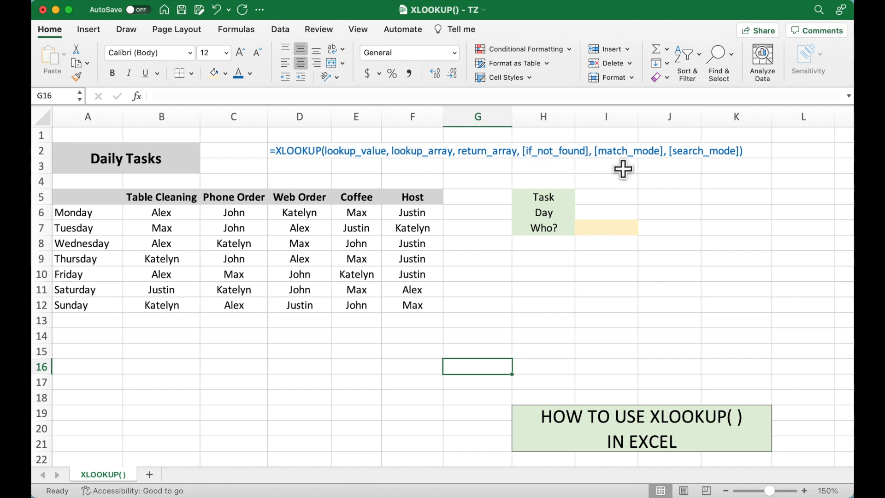
mouse_move(599, 171)
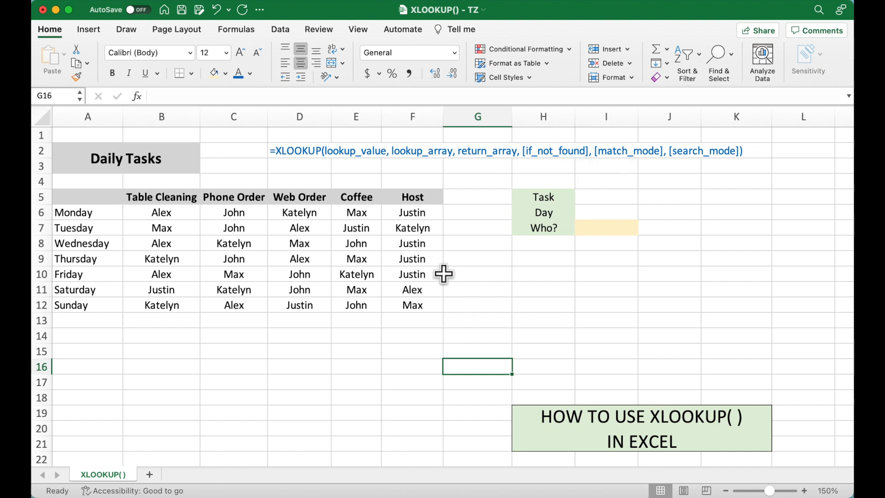
mouse_move(302, 349)
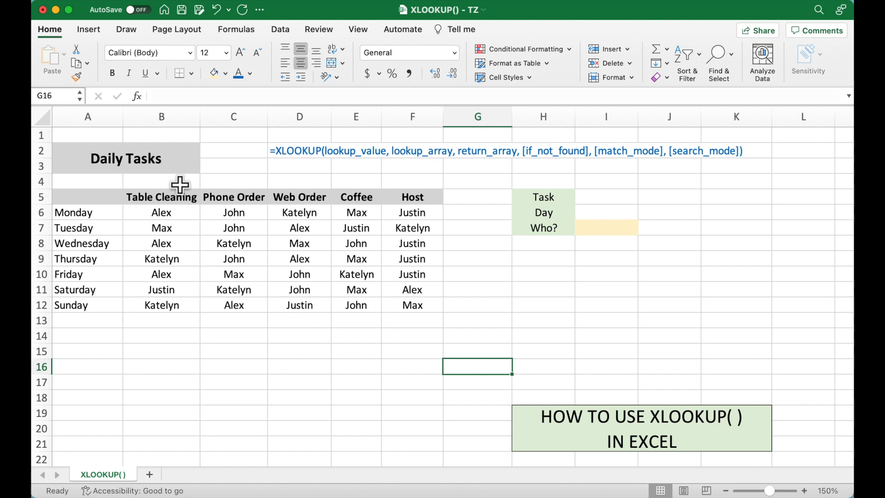
mouse_move(272, 256)
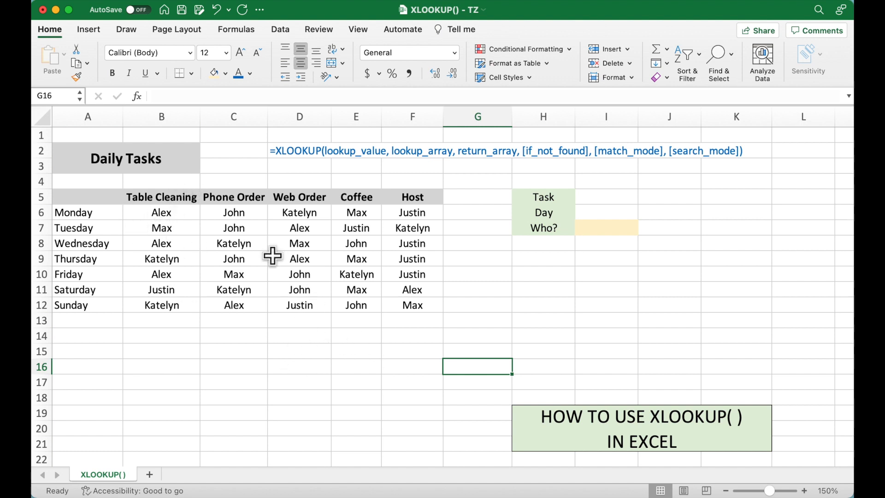
mouse_move(448, 238)
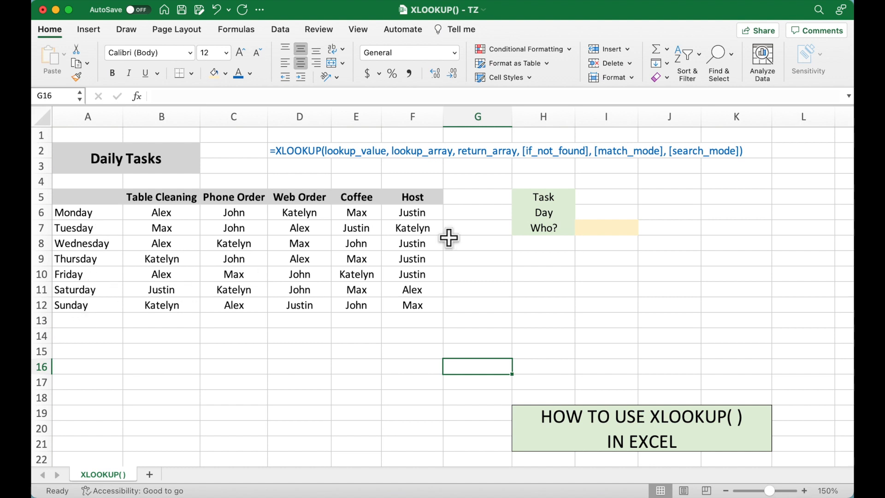
Enter Host as the task in I5 and Saturday as the day in I6
click(605, 197)
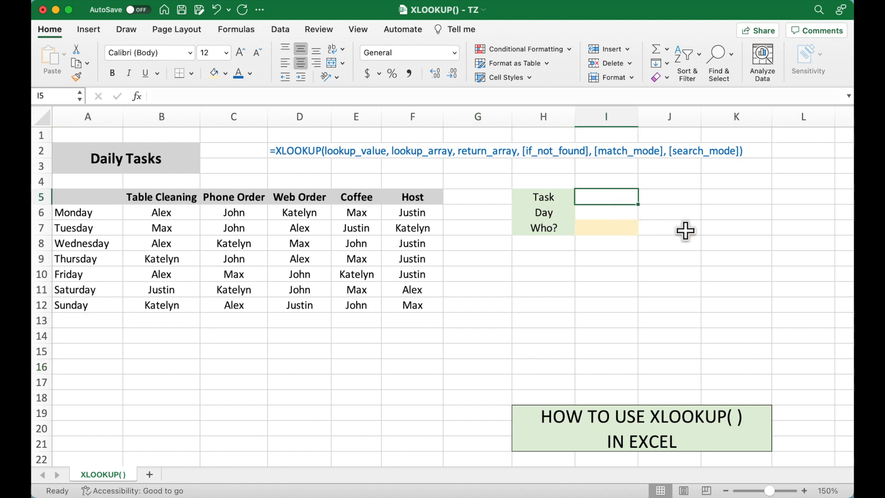
text(Host)
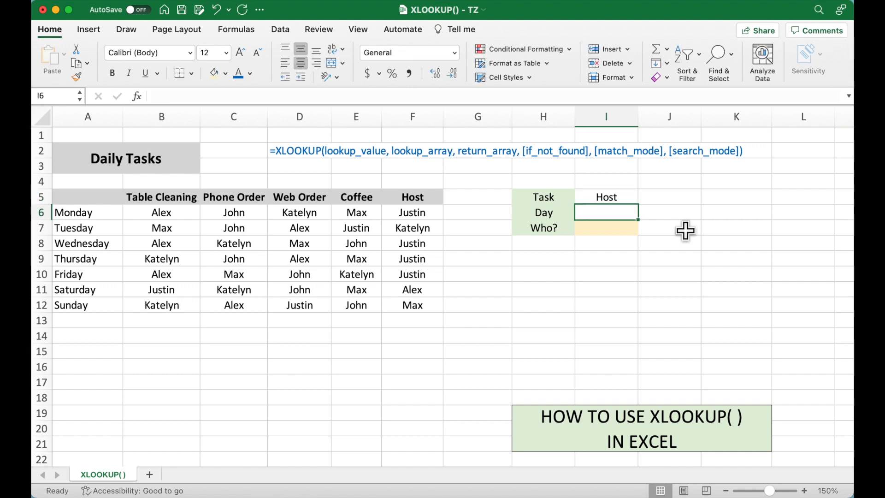
text(Saturday)
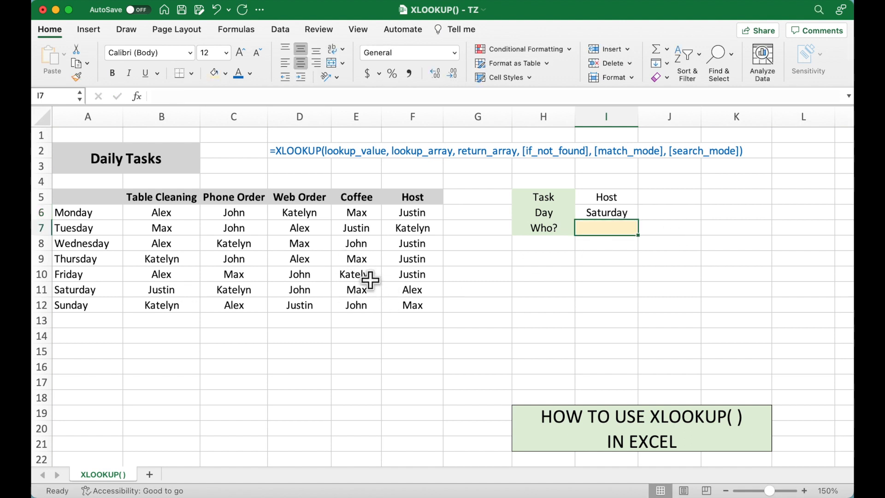
mouse_move(386, 317)
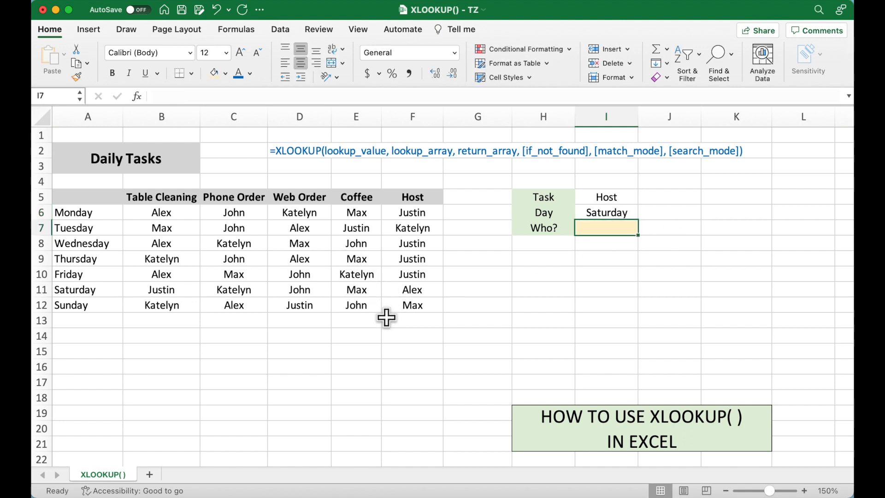
mouse_move(622, 282)
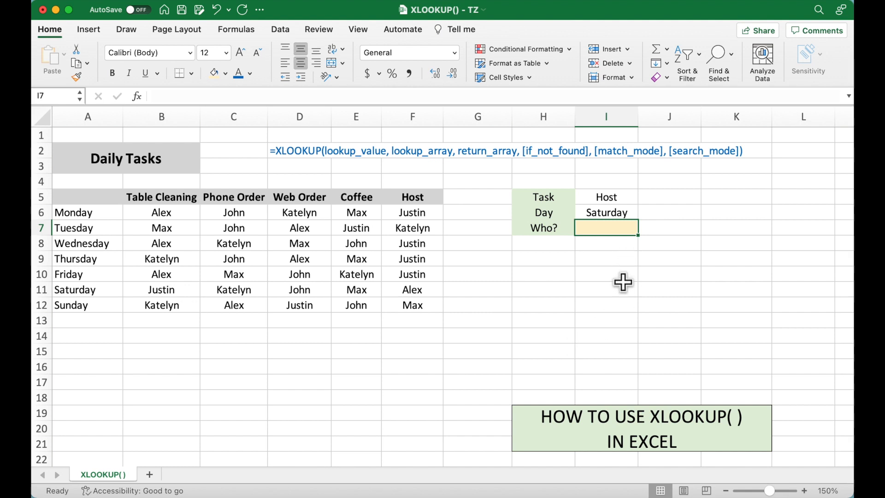
text(=x)
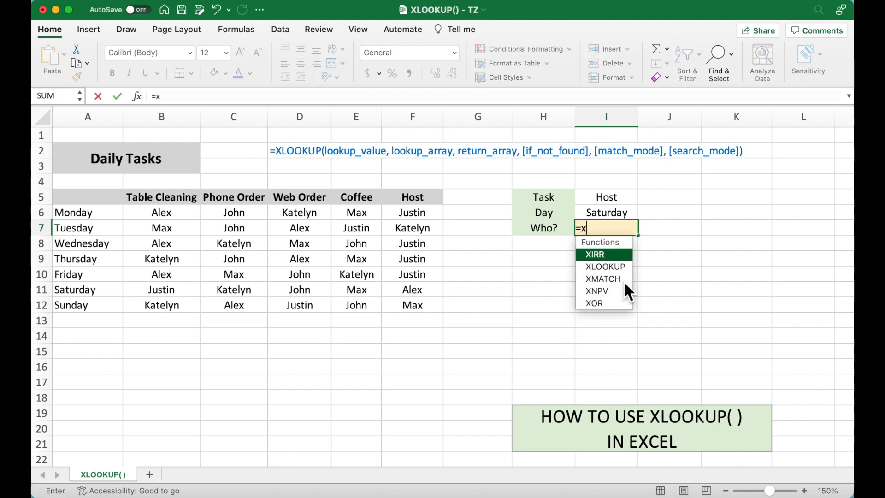
Build =XLOOKUP(I5,B5:F5,B11:F11 in I7, matching Host against the header row
text(looku)
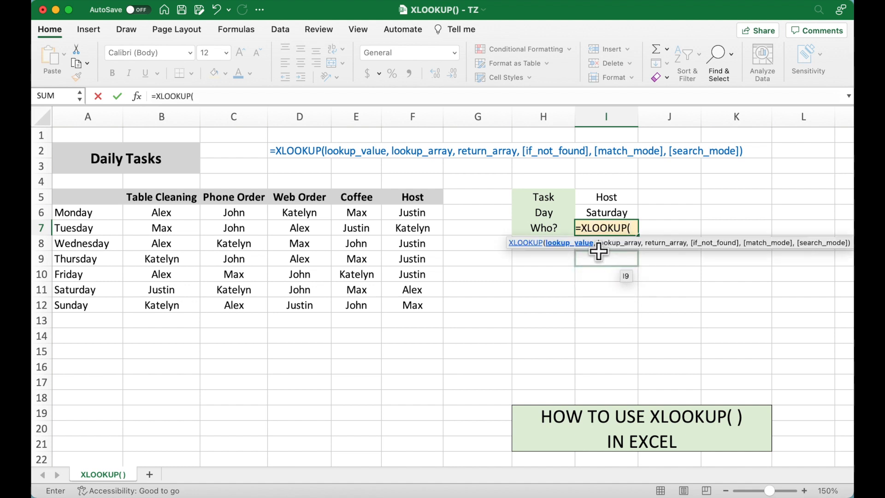
mouse_move(590, 251)
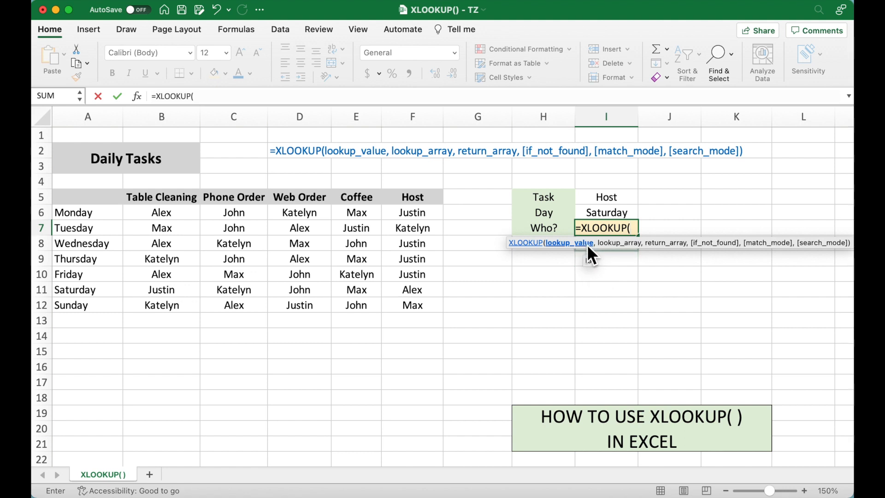
click(605, 196)
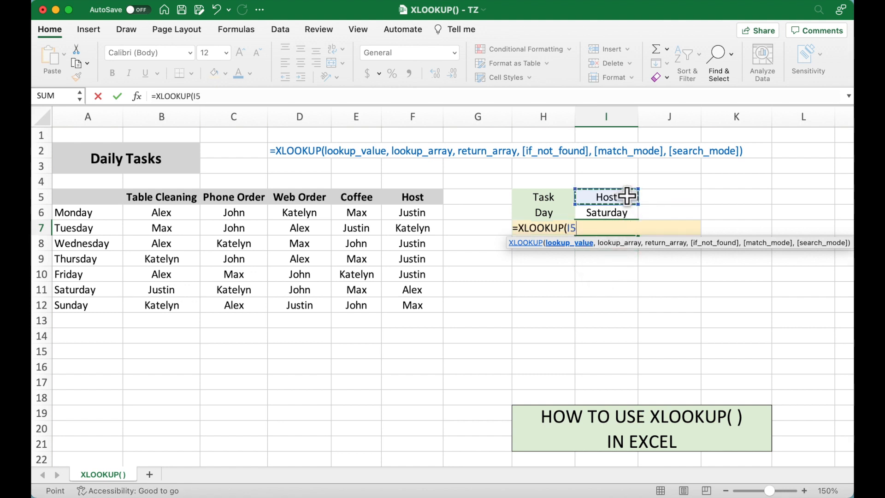
text(,)
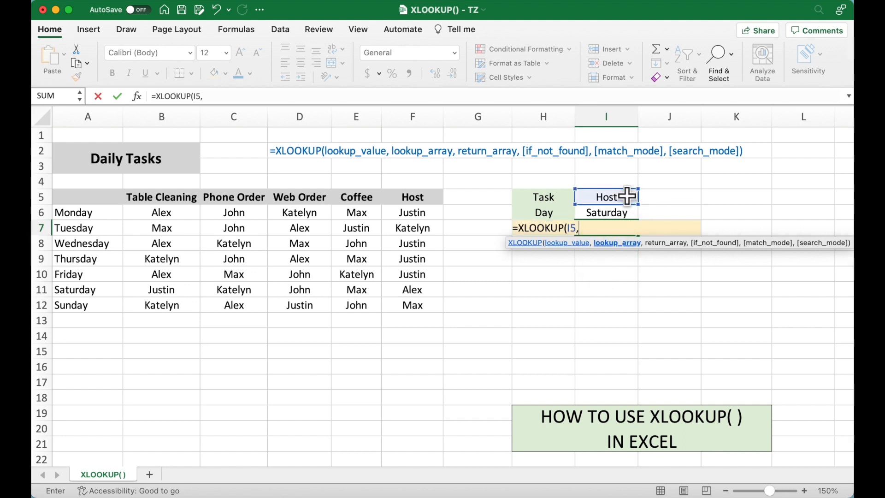
mouse_move(635, 248)
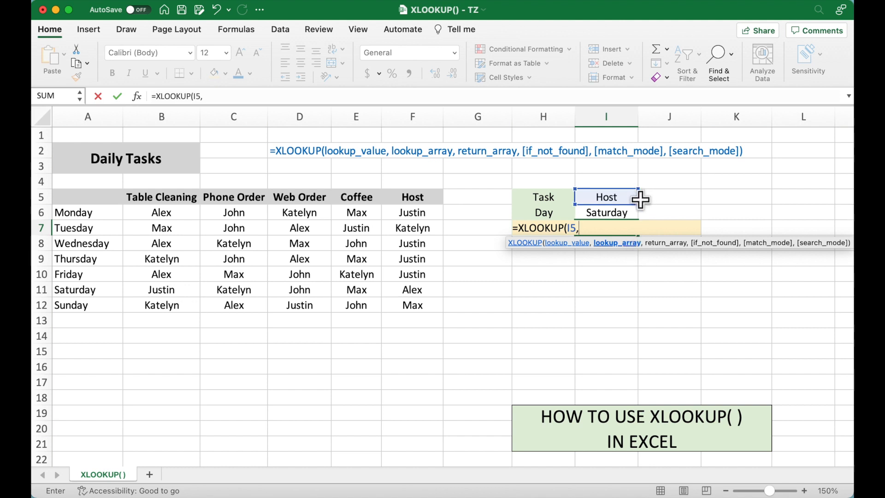
mouse_move(165, 197)
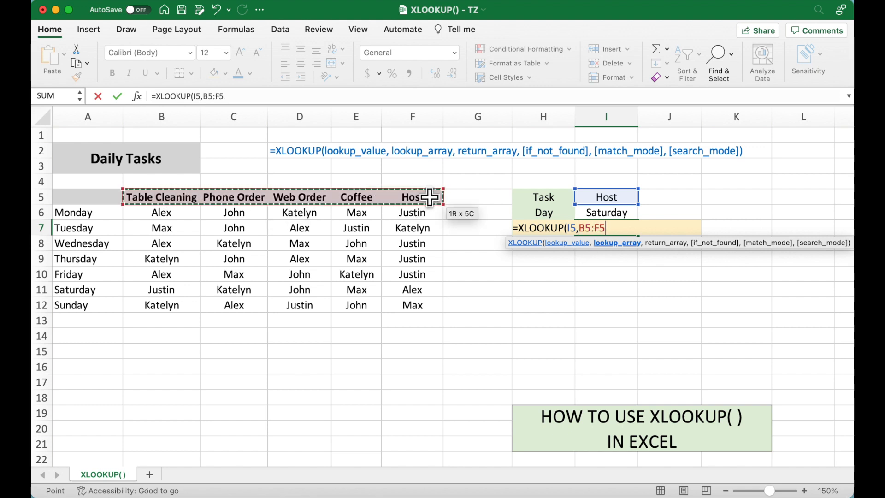
text(,)
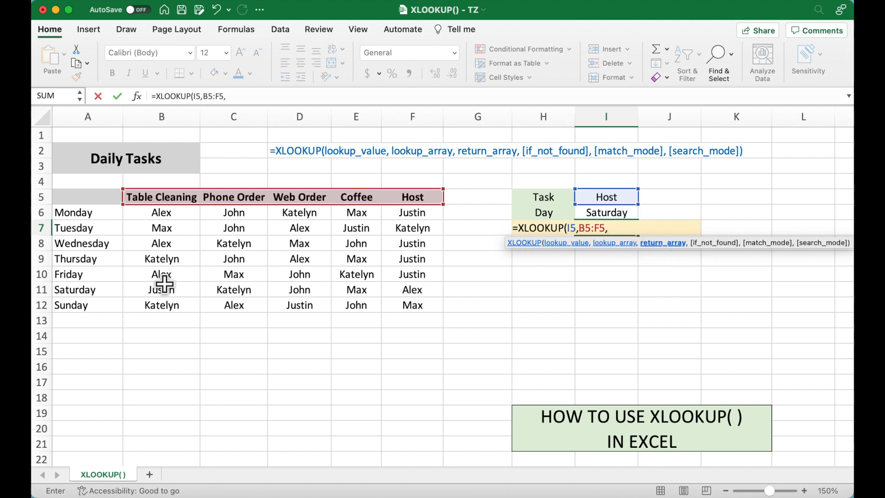
click(161, 289)
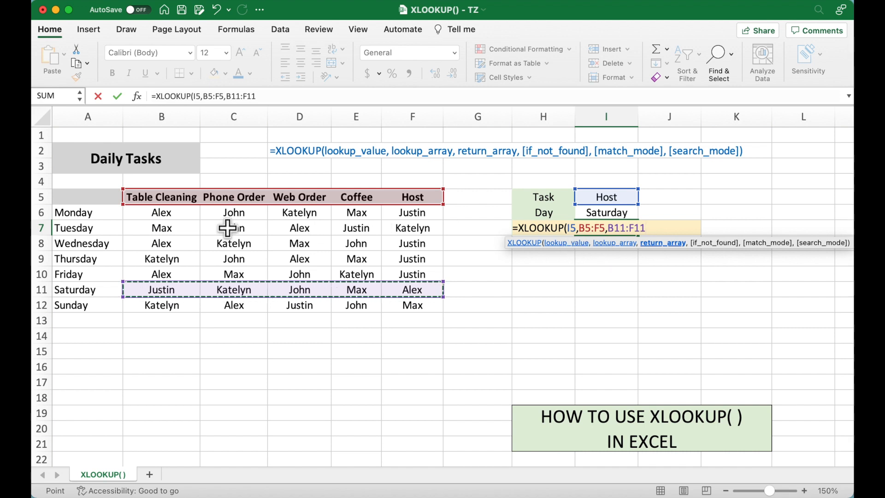
mouse_move(455, 243)
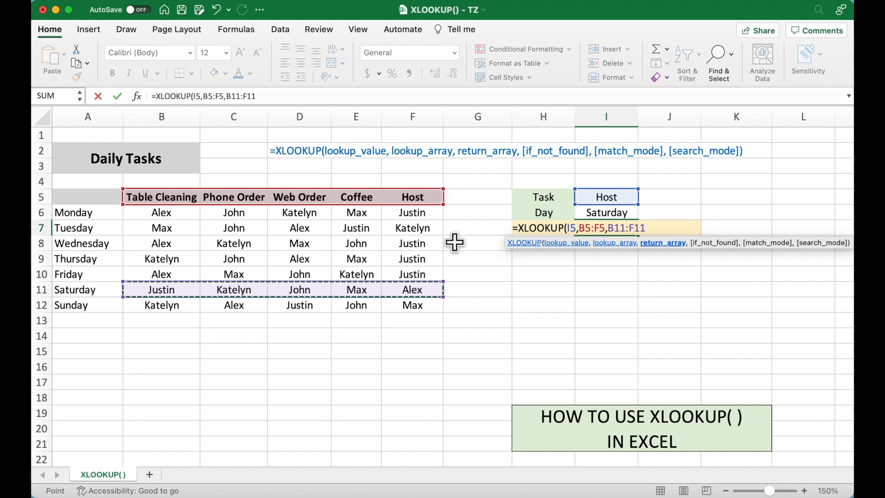
mouse_move(406, 289)
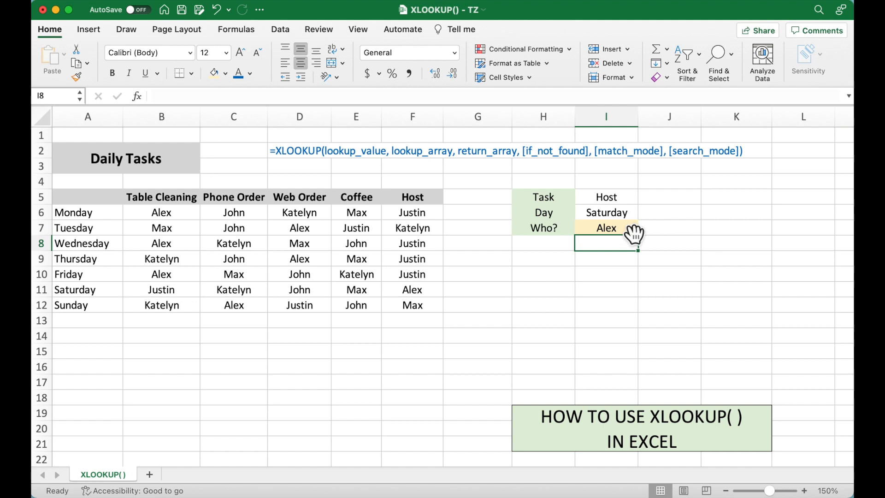
mouse_move(426, 290)
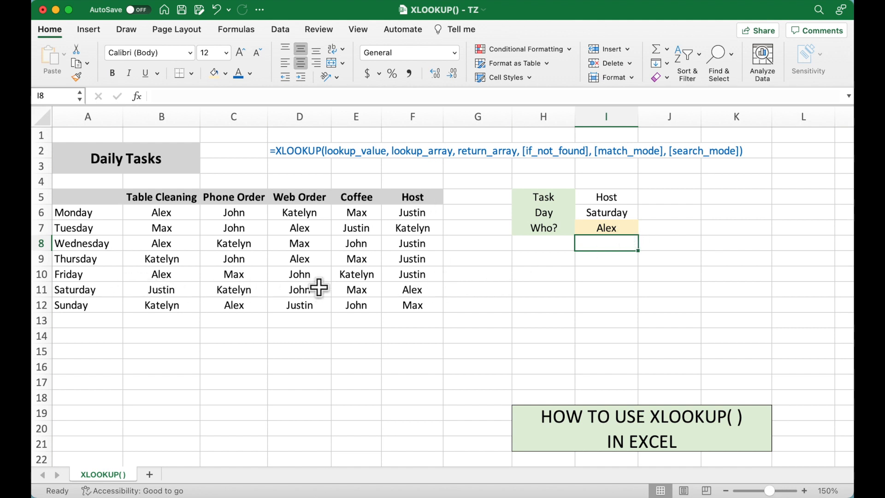
click(605, 228)
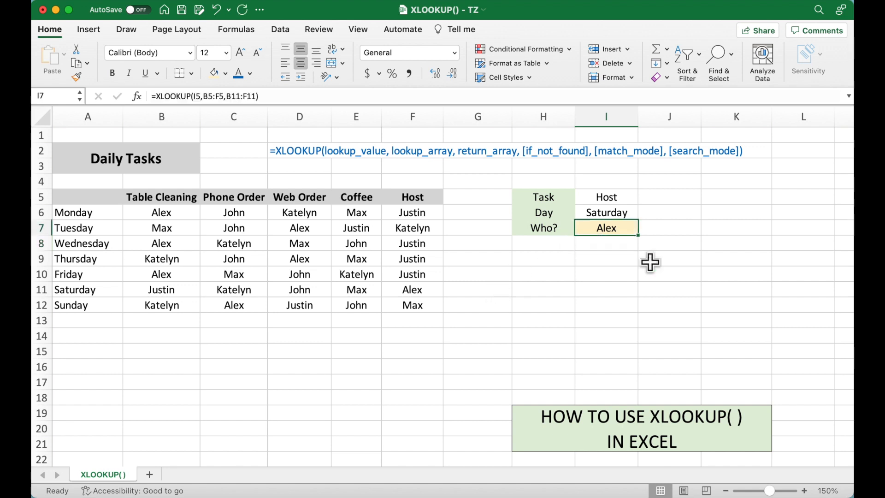
click(605, 243)
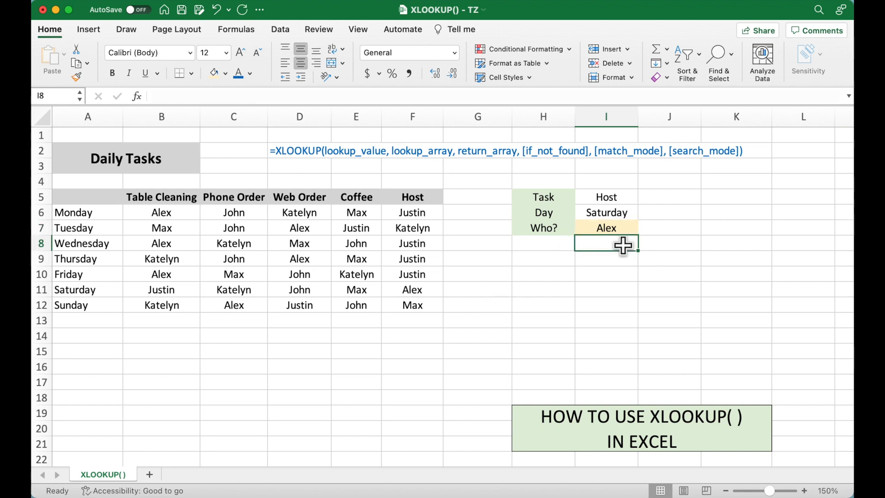
Write =XLOOKUP(I6, A6:A12, F6:F12) in I8 to find Saturday's host
text(=xl)
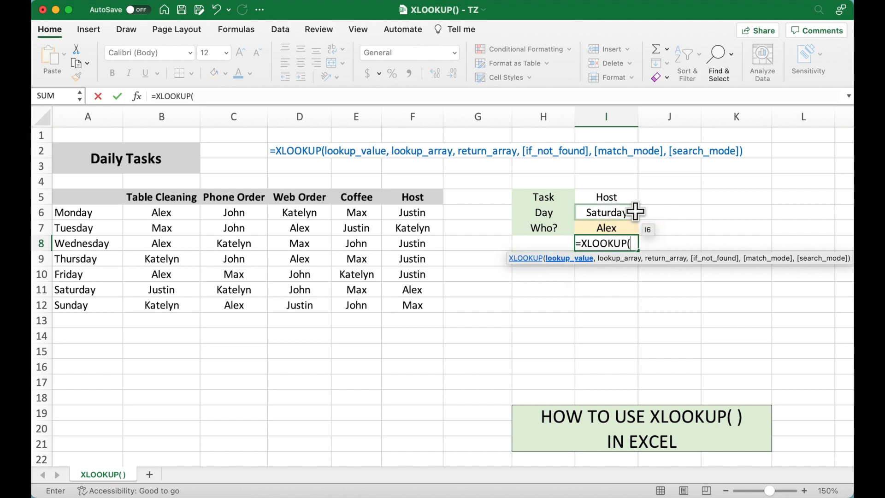
click(605, 212)
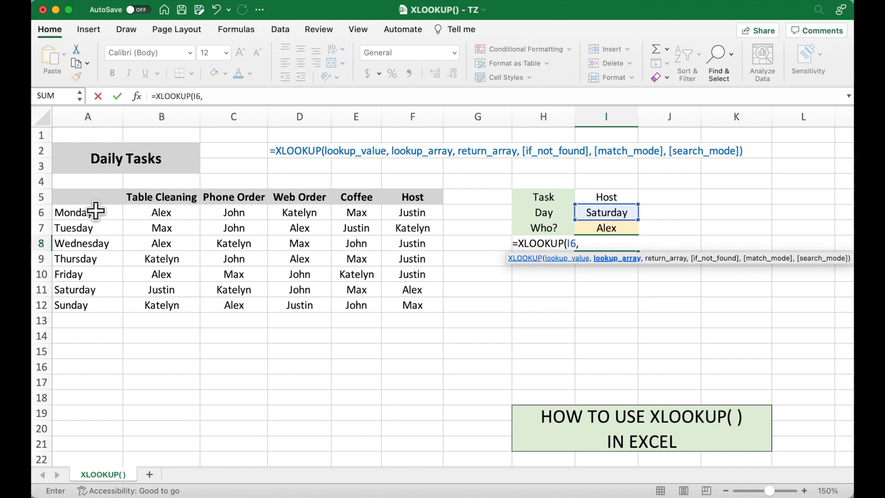
drag(88, 212, 88, 304)
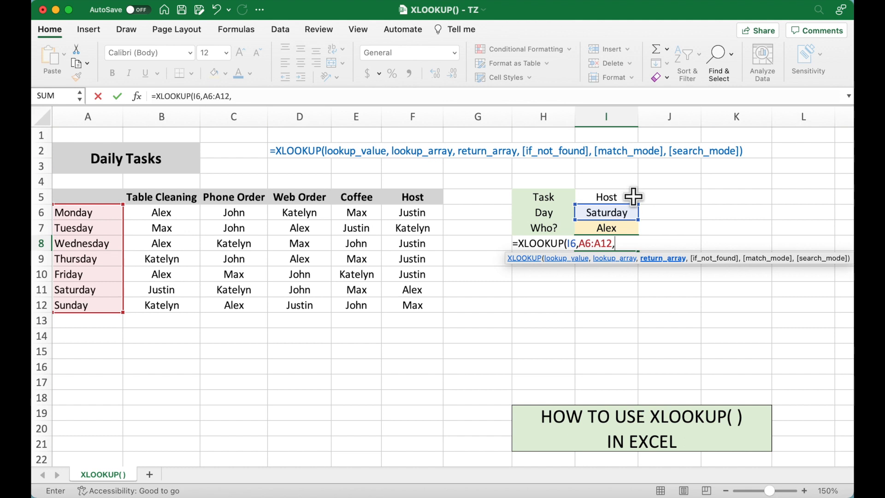
mouse_move(435, 205)
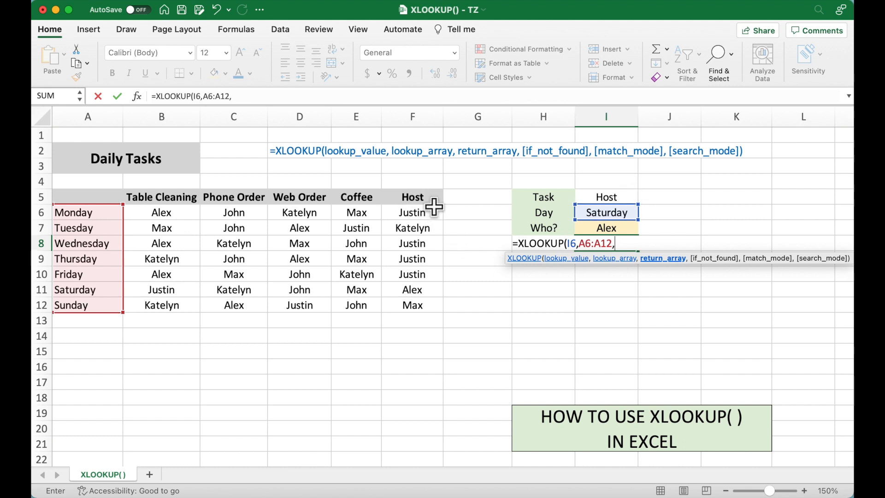
drag(412, 212, 411, 227)
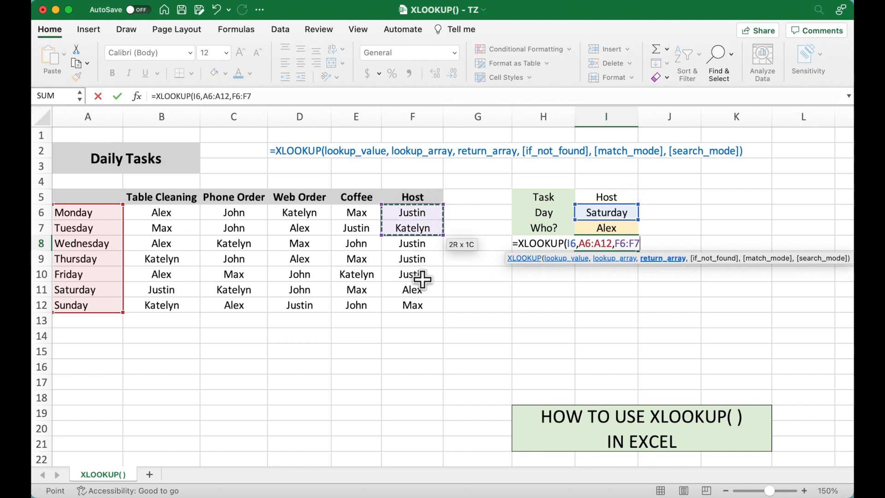
drag(412, 221, 411, 305)
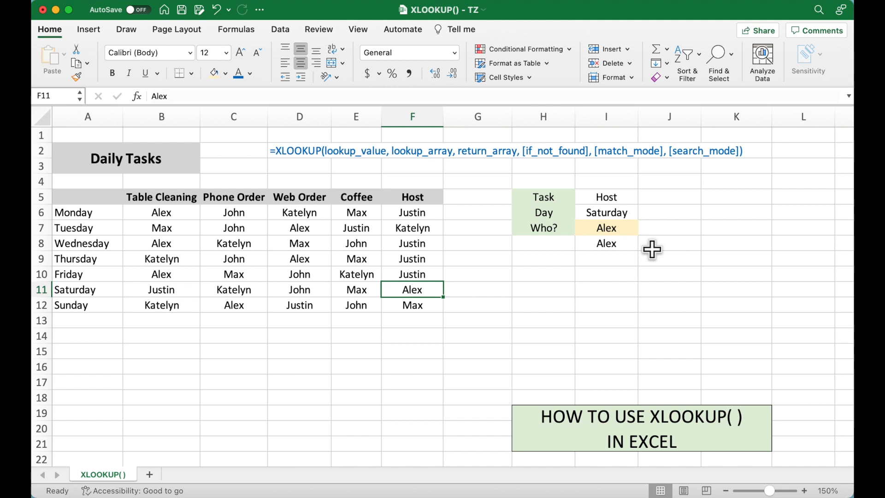
Select an empty cell away from the table, with both lookups showing Alex
click(605, 350)
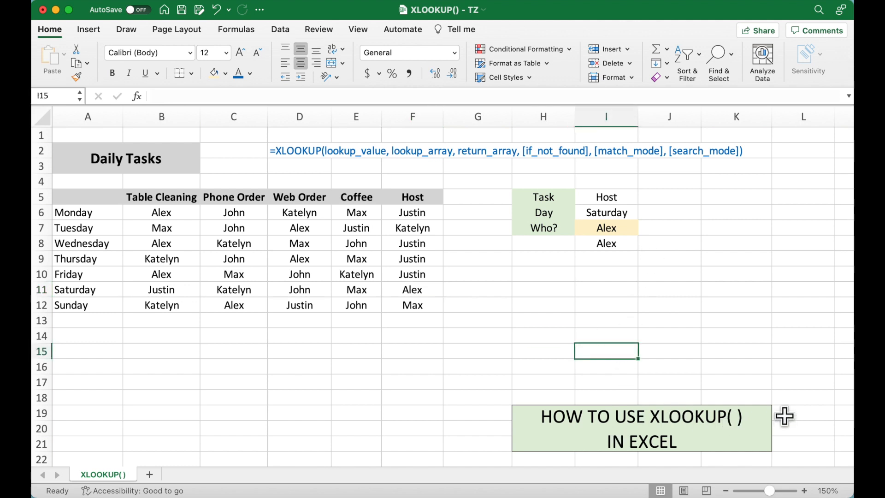
mouse_move(691, 348)
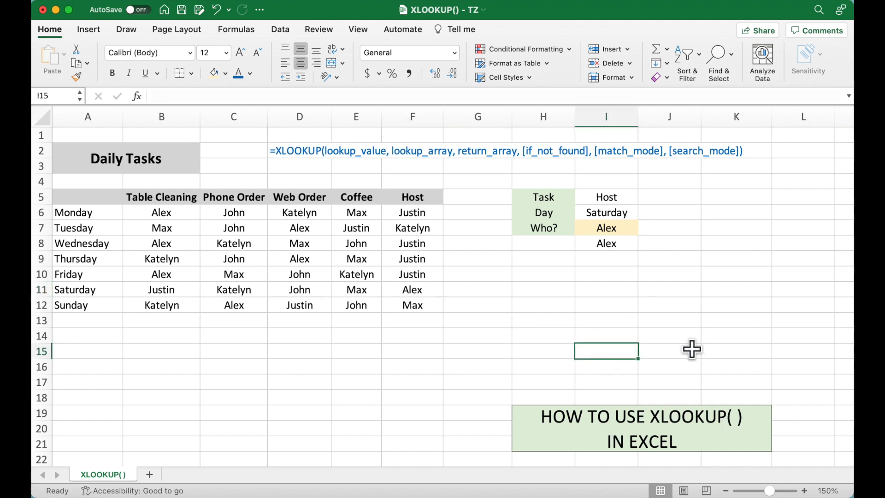